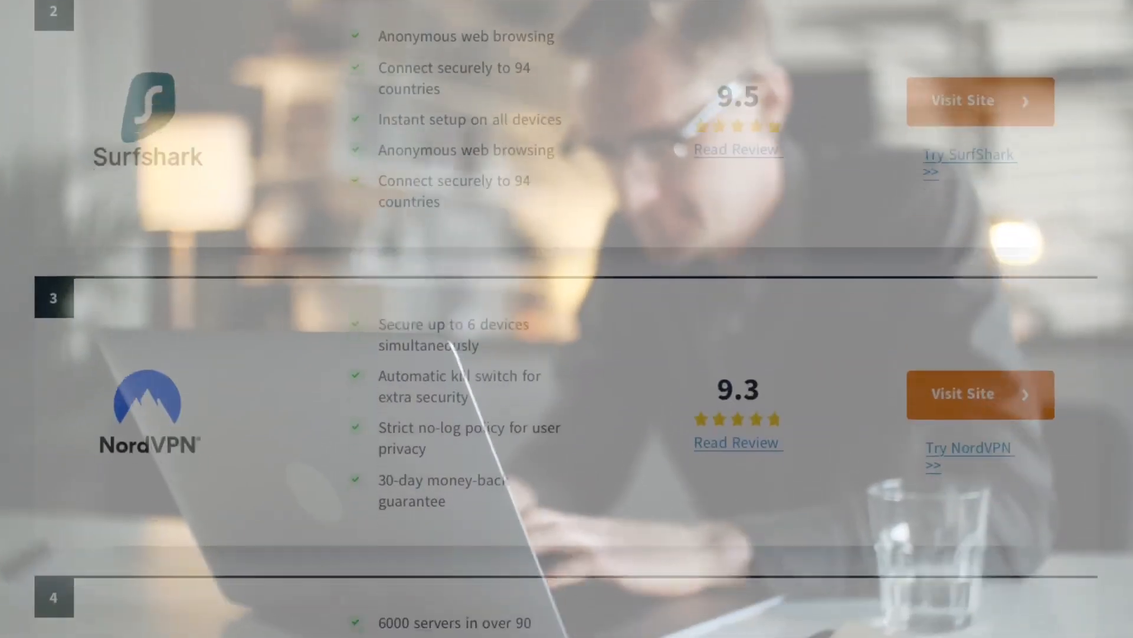
{"action": "scroll", "scroll_direction": "down", "scroll_amount": 3}
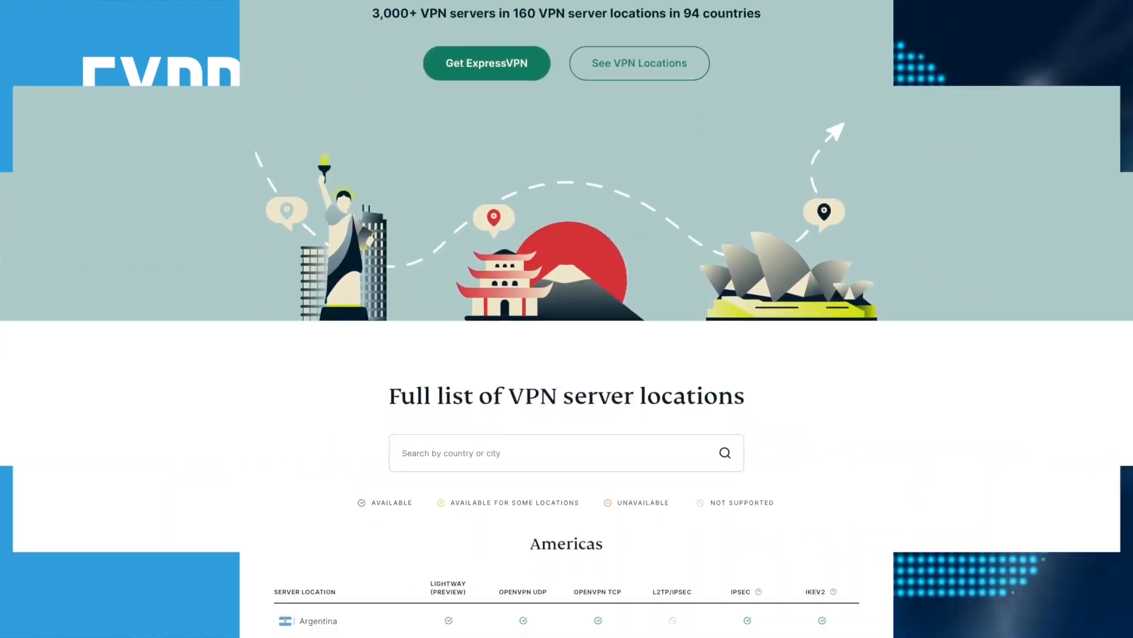
{"action": "scroll", "scroll_direction": "down", "scroll_amount": 3}
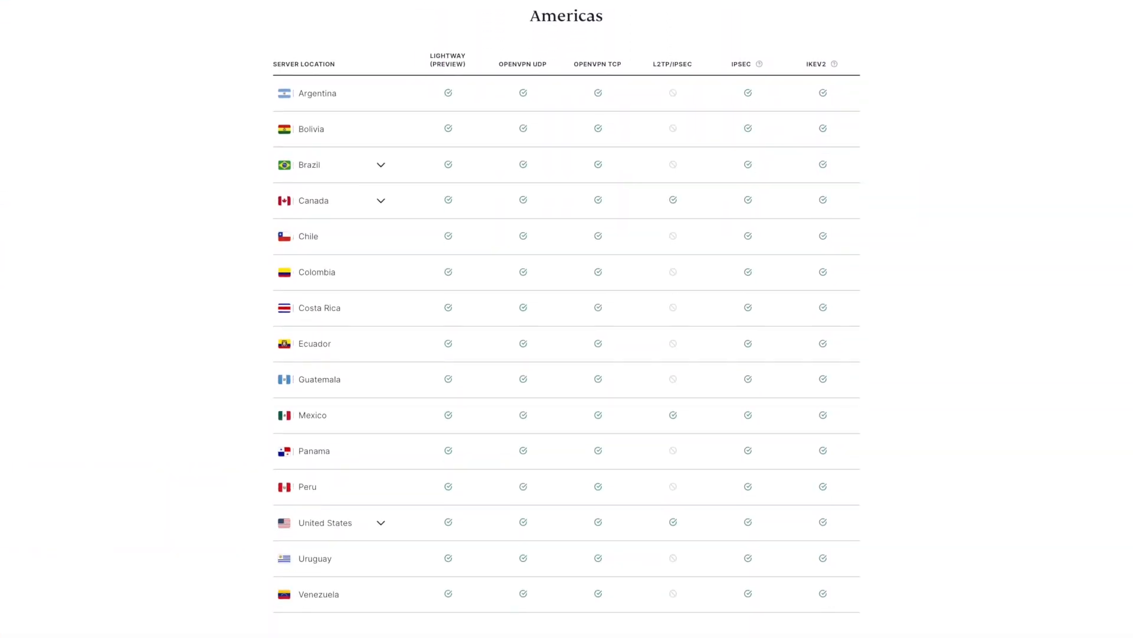